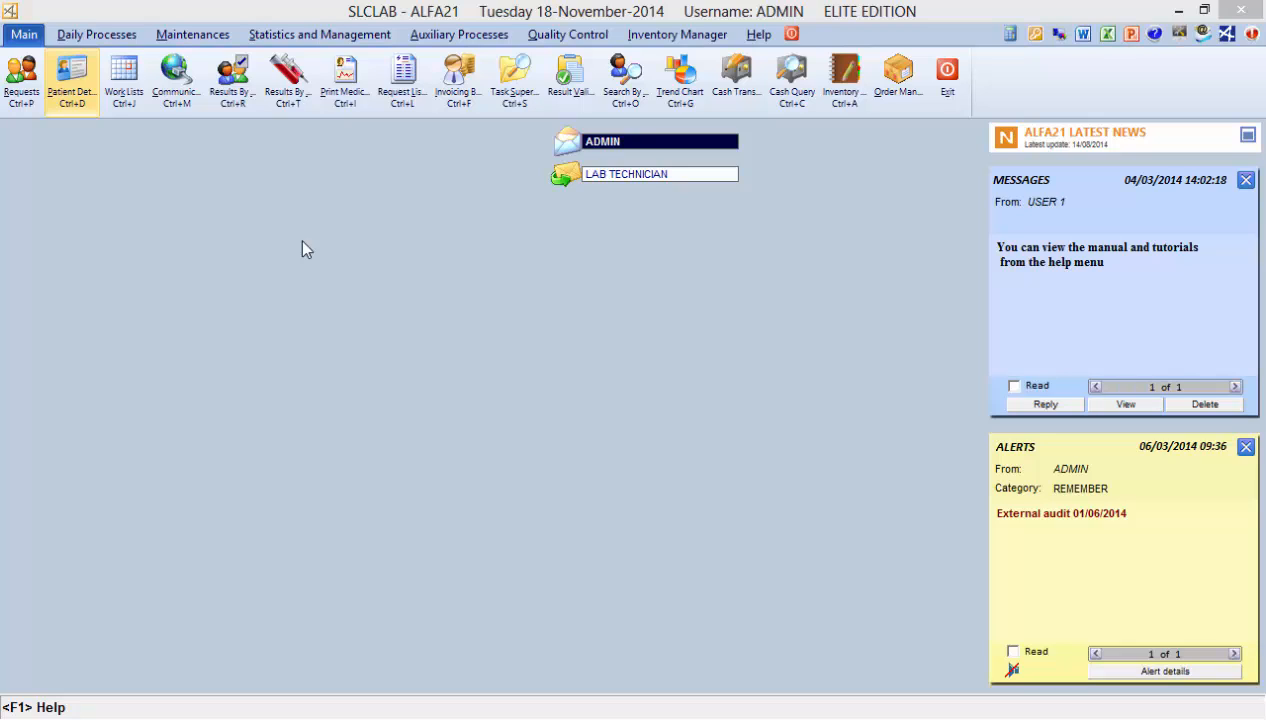
mouse_move(304, 204)
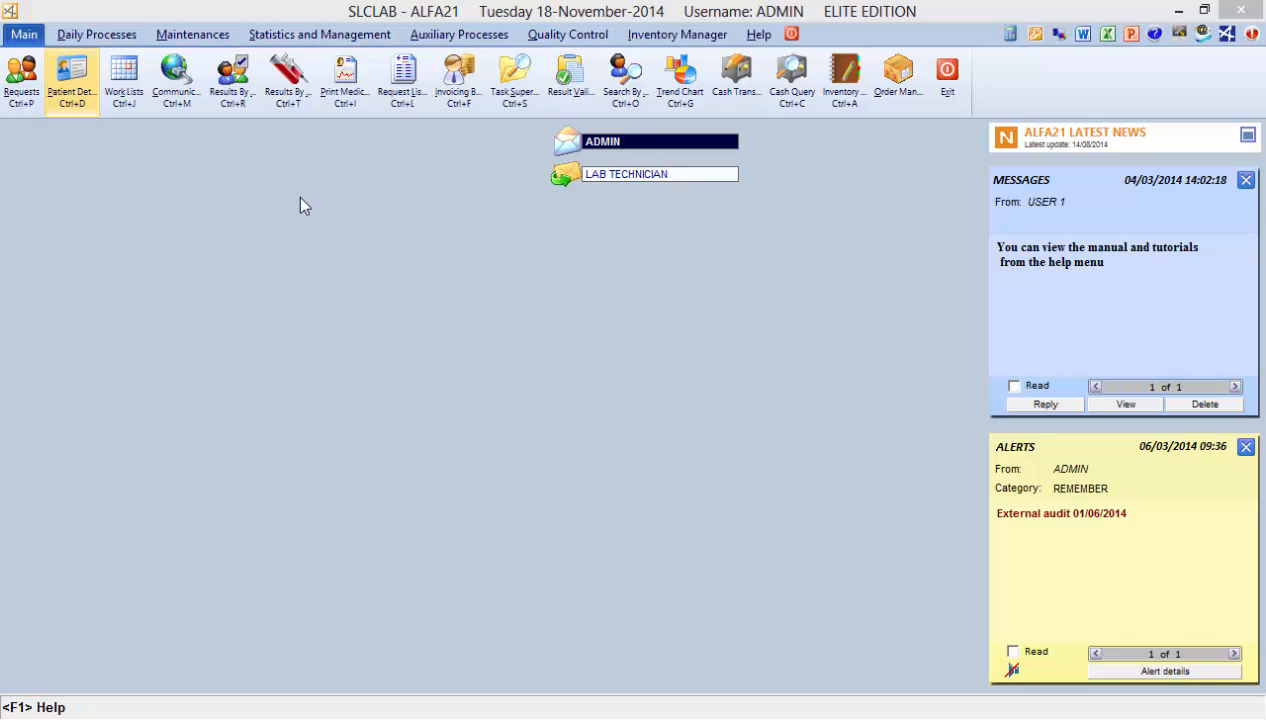
Step: Switch to the Statistics and Management section of the top menu
left_click(320, 34)
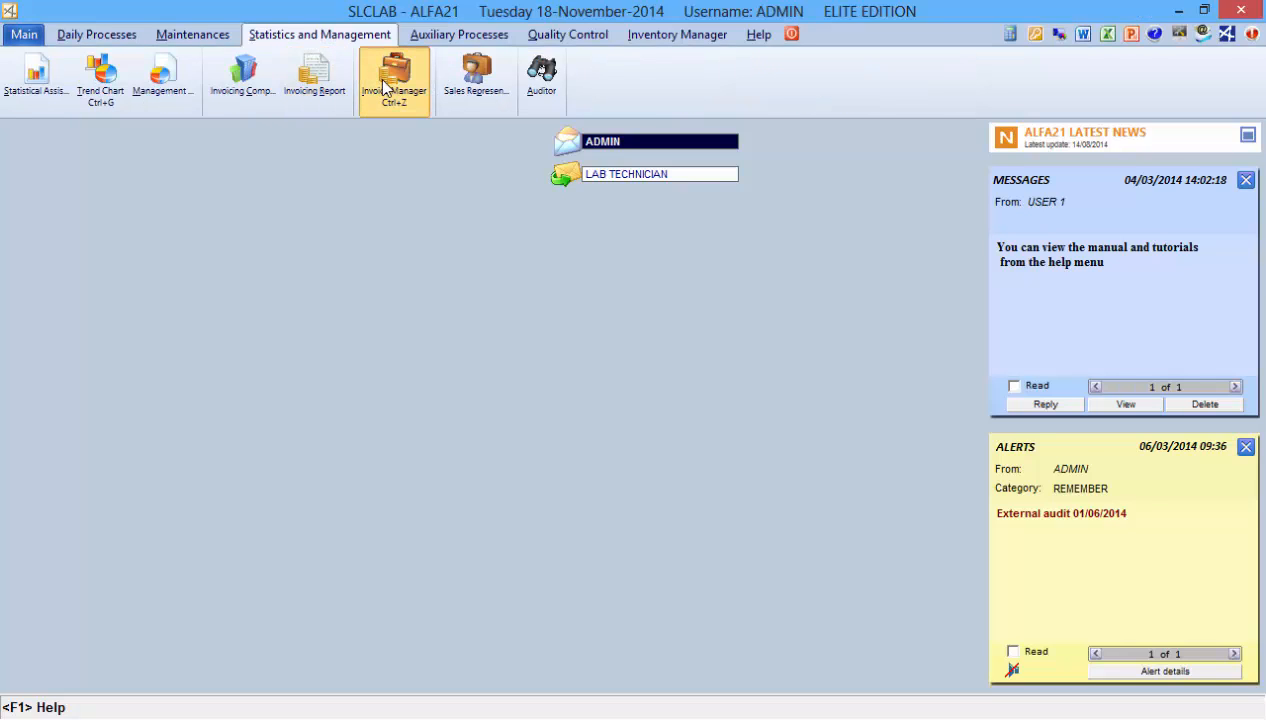
Step: Query the Invoice Manager for 11 - NOVEMBER 2014 and select invoice 101 for COMPANY 1
left_click(392, 78)
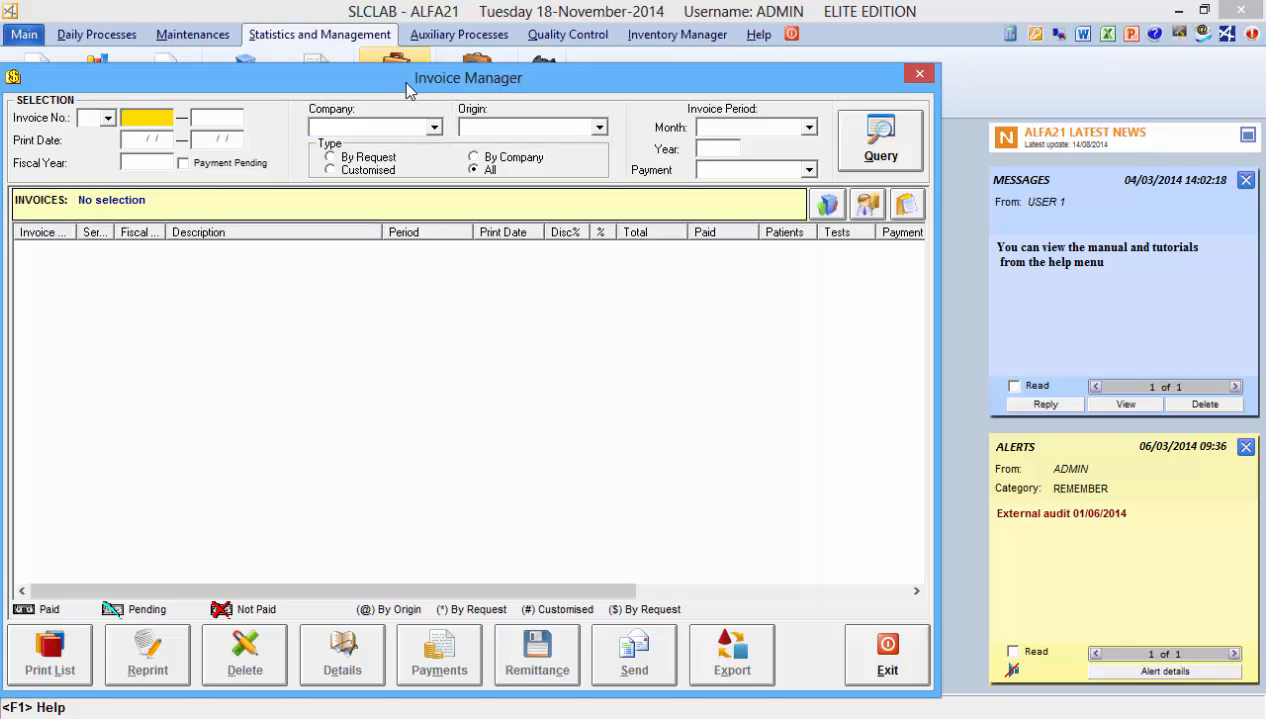
left_click(810, 128)
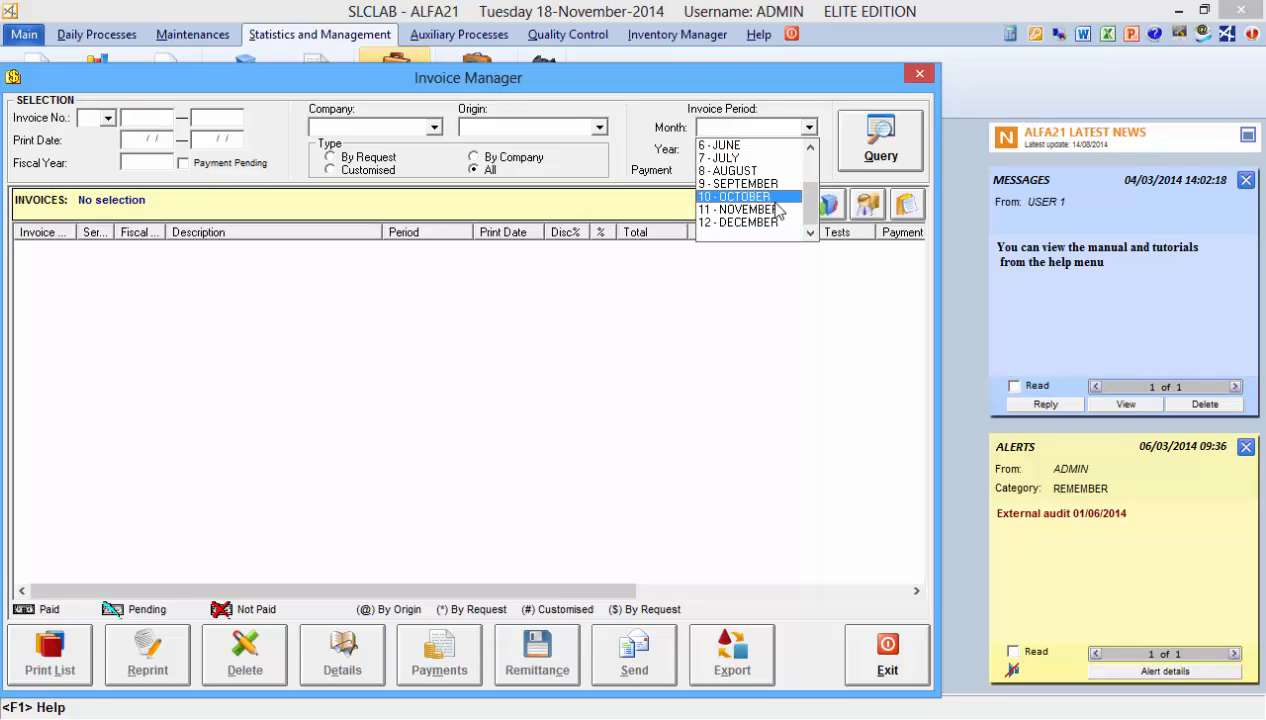
left_click(736, 210)
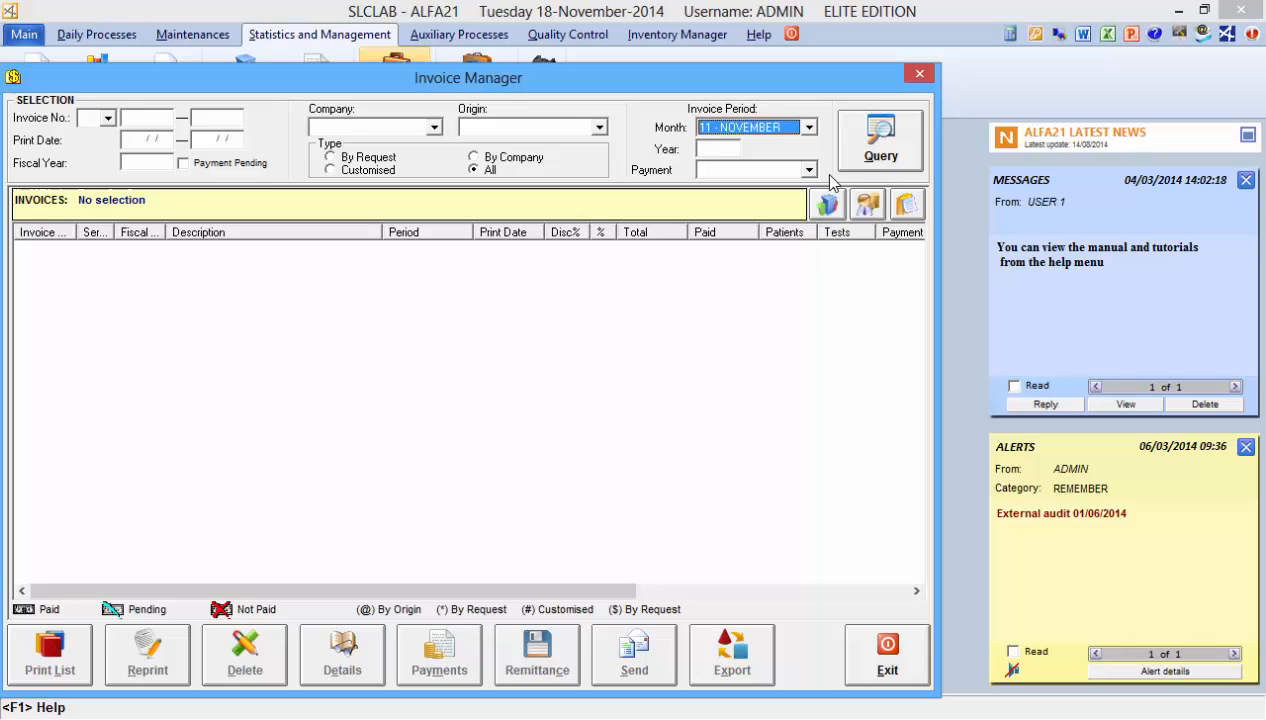
left_click(880, 140)
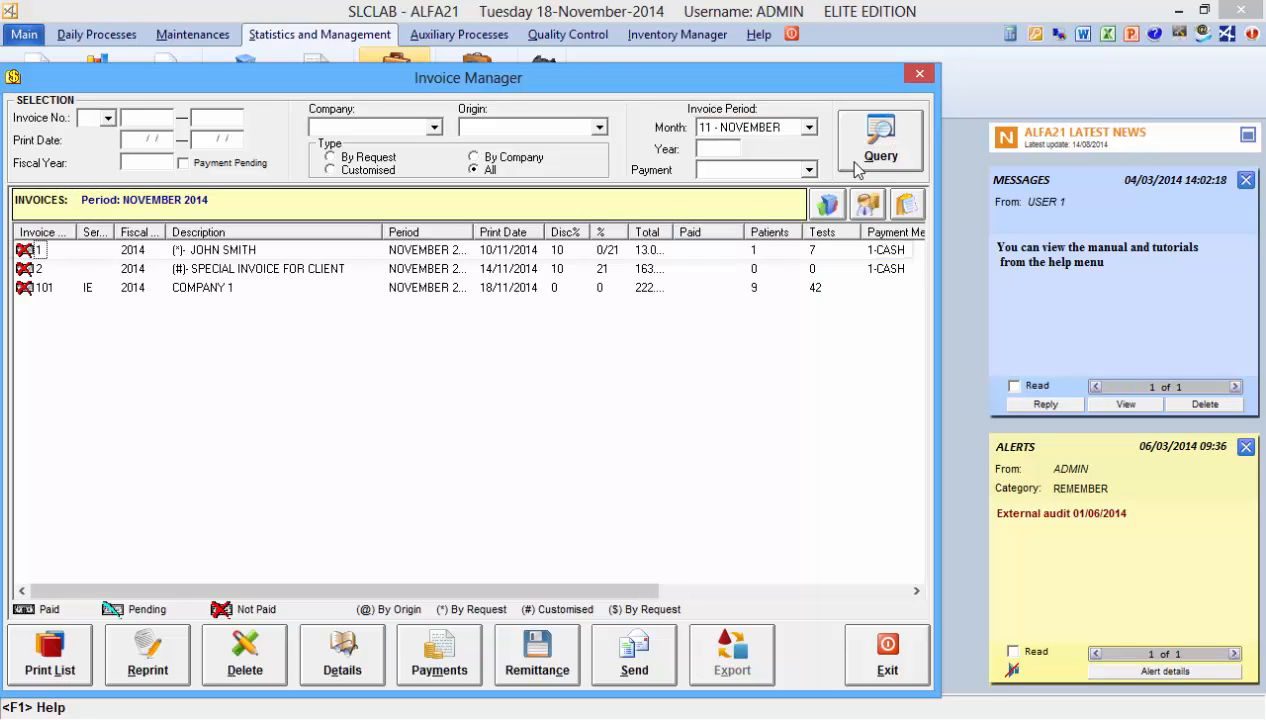
left_click(200, 288)
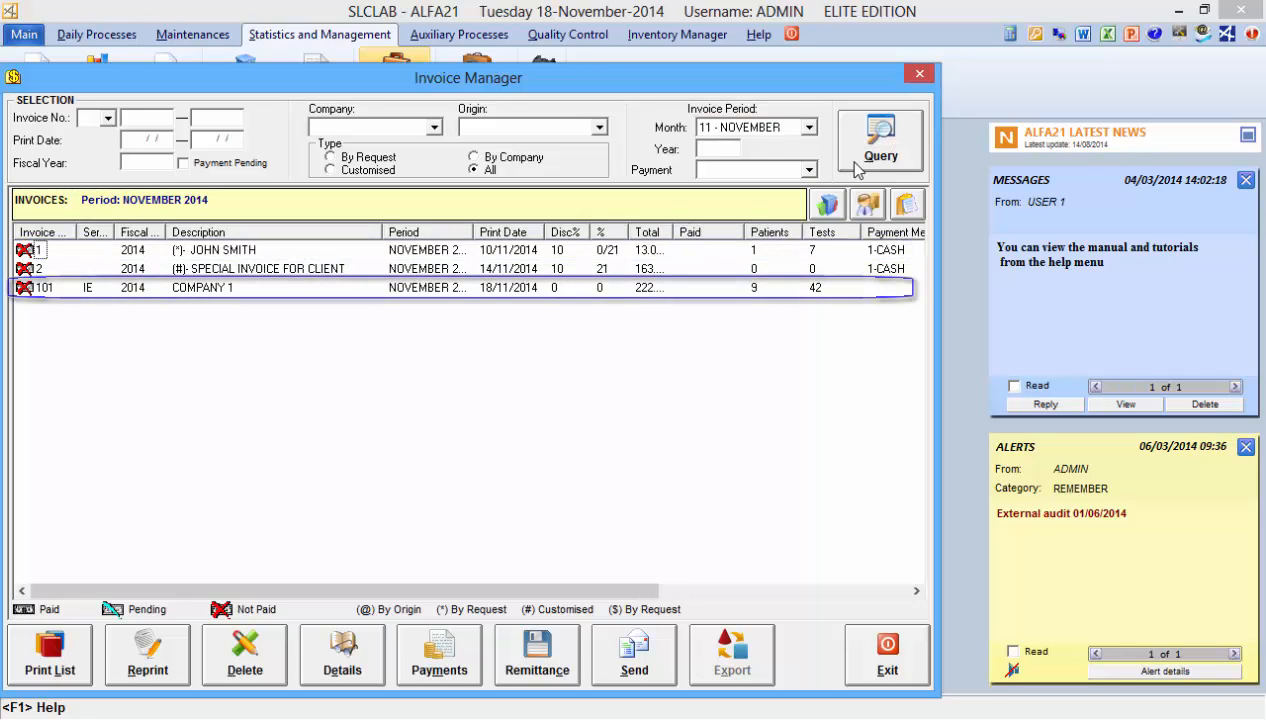
Step: Show John Smith's invoice 1 in the Invoicing by Request window with its seven tests
left_click(250, 268)
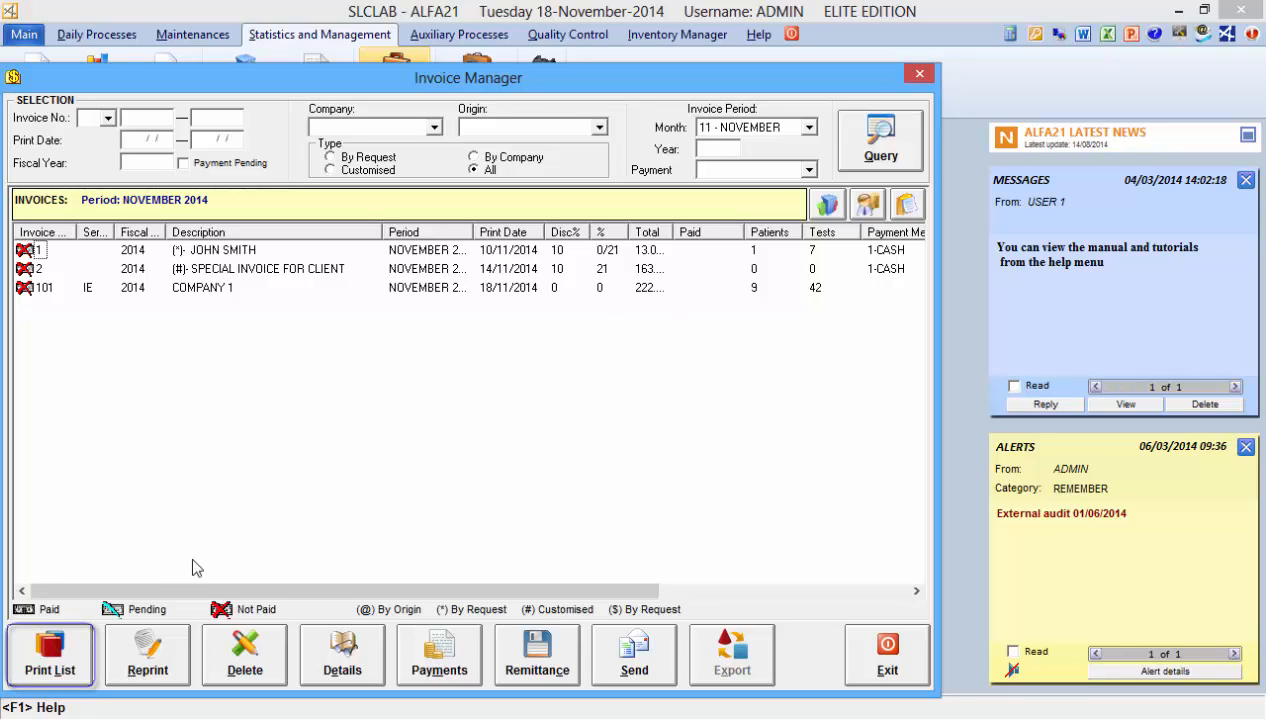
left_click(48, 652)
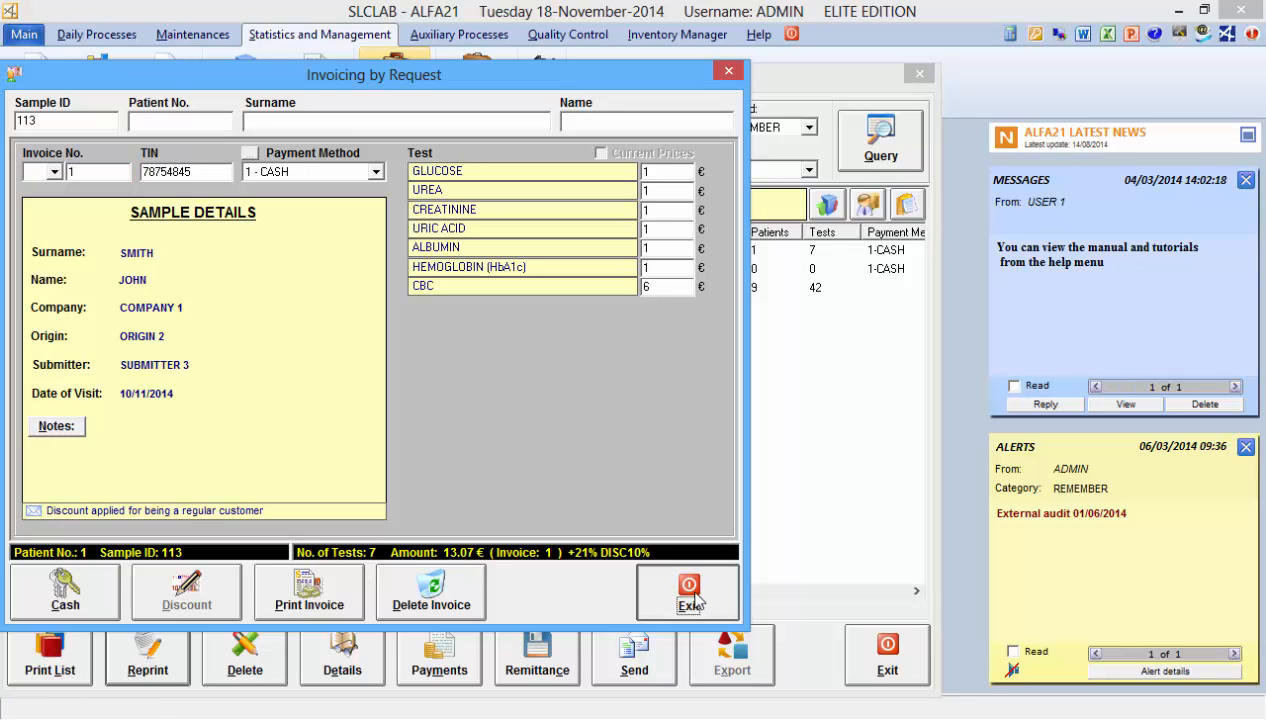
Step: Leave Invoicing by Request and display invoice 1's details for sample 113
left_click(688, 592)
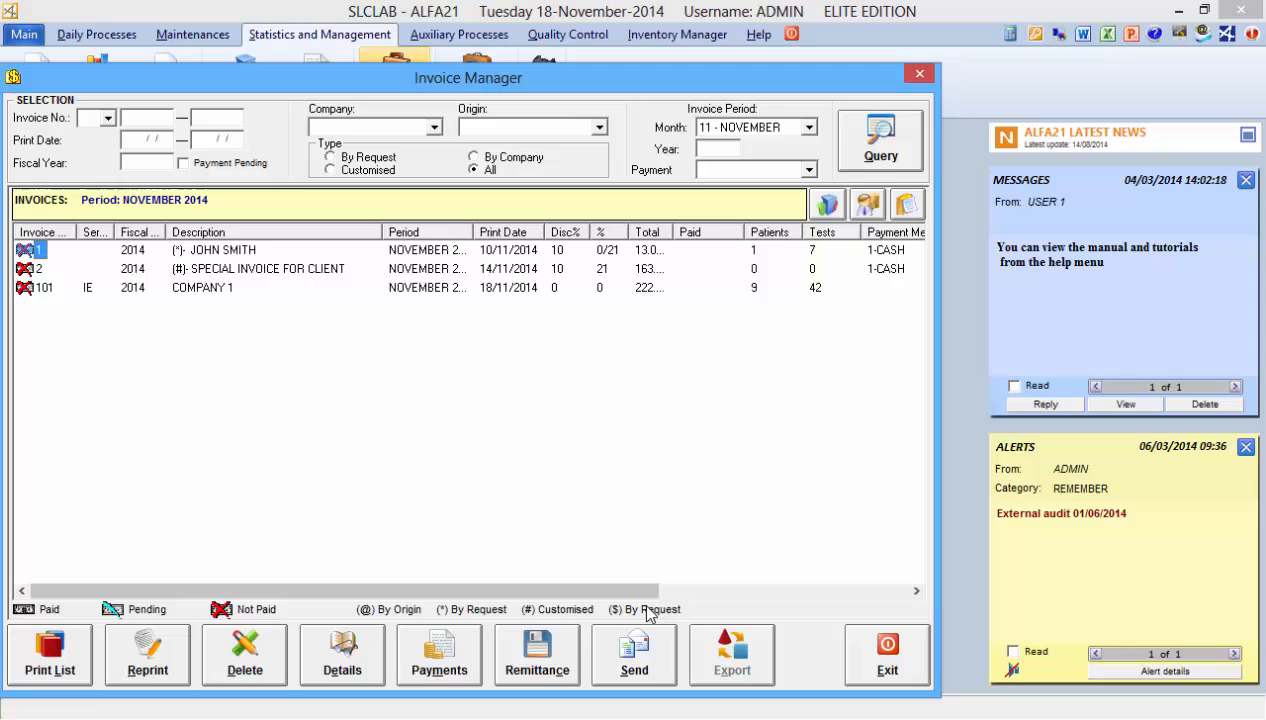
mouse_move(244, 652)
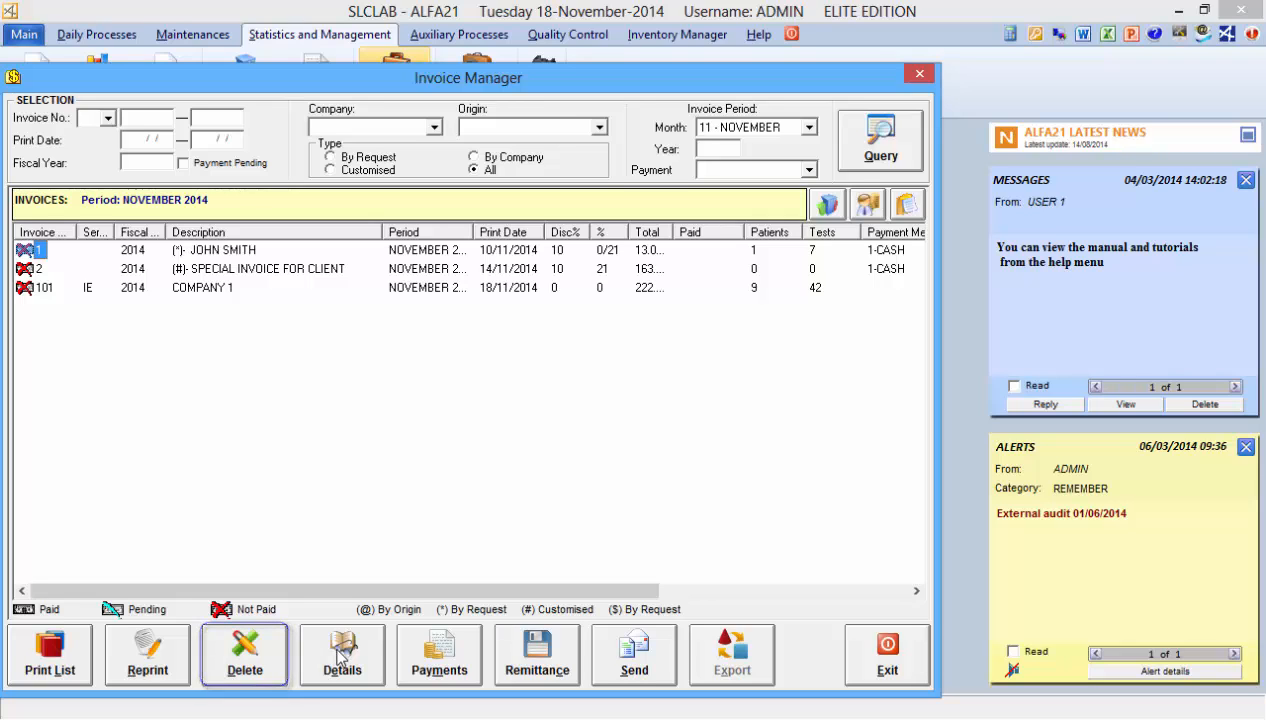
left_click(342, 656)
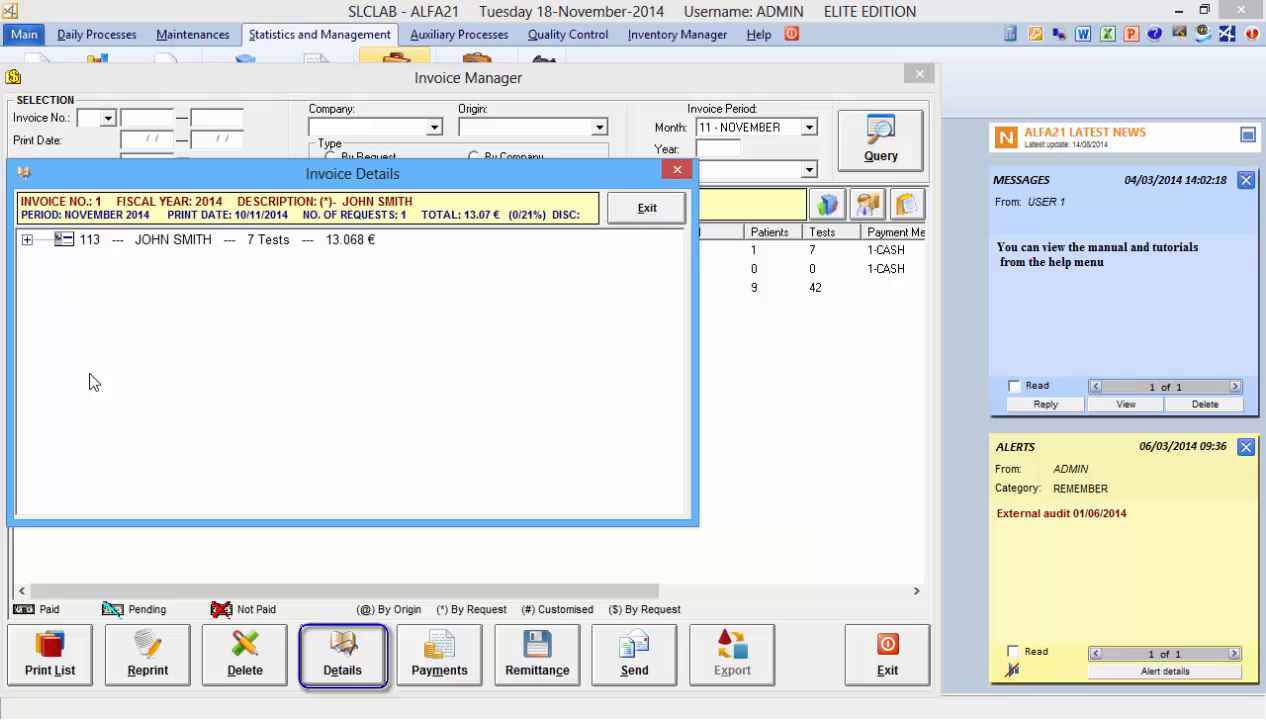
Step: Inspect the tests under 113 JOHN SMITH, exit details, and reach Payment Management for invoice 1
left_click(28, 240)
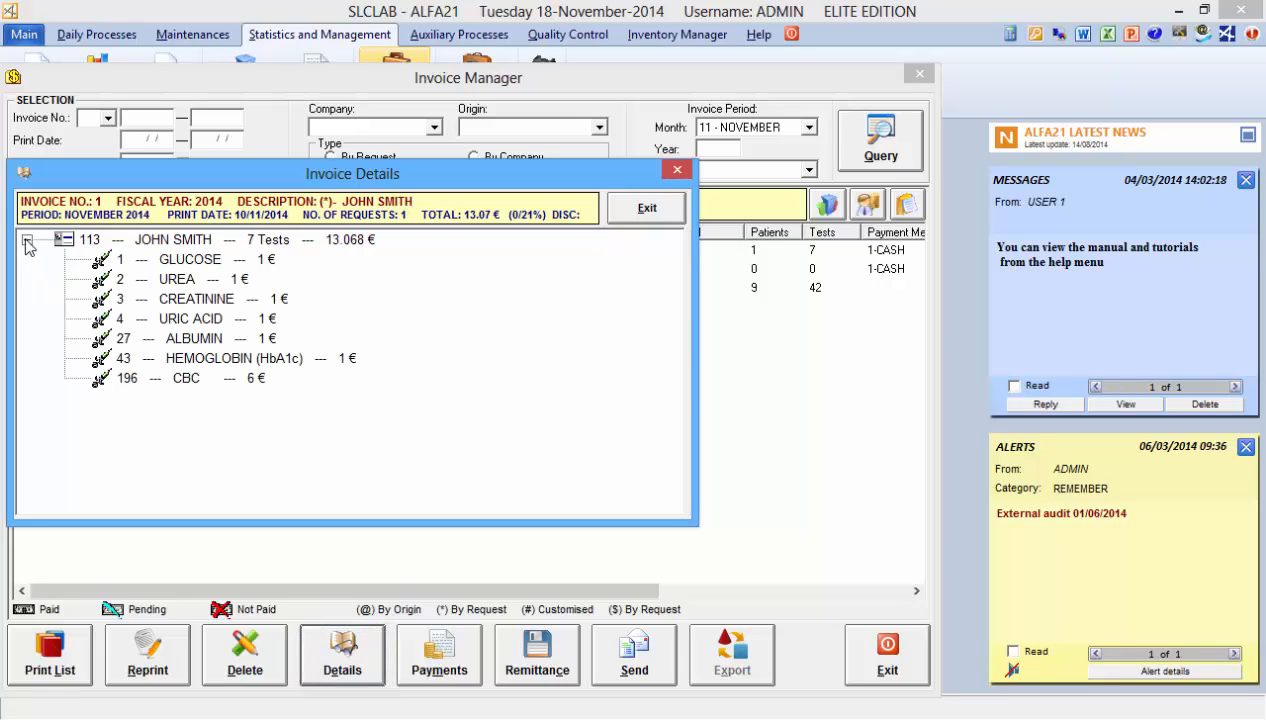
left_click(28, 240)
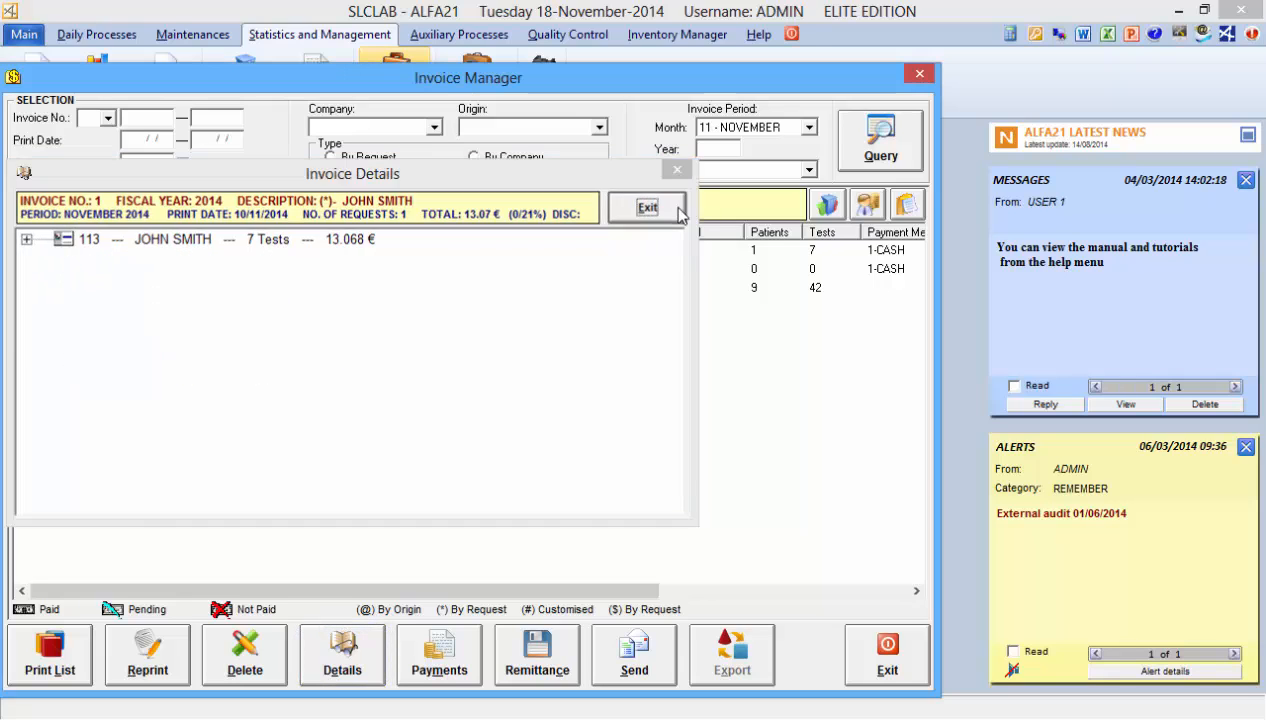
left_click(648, 206)
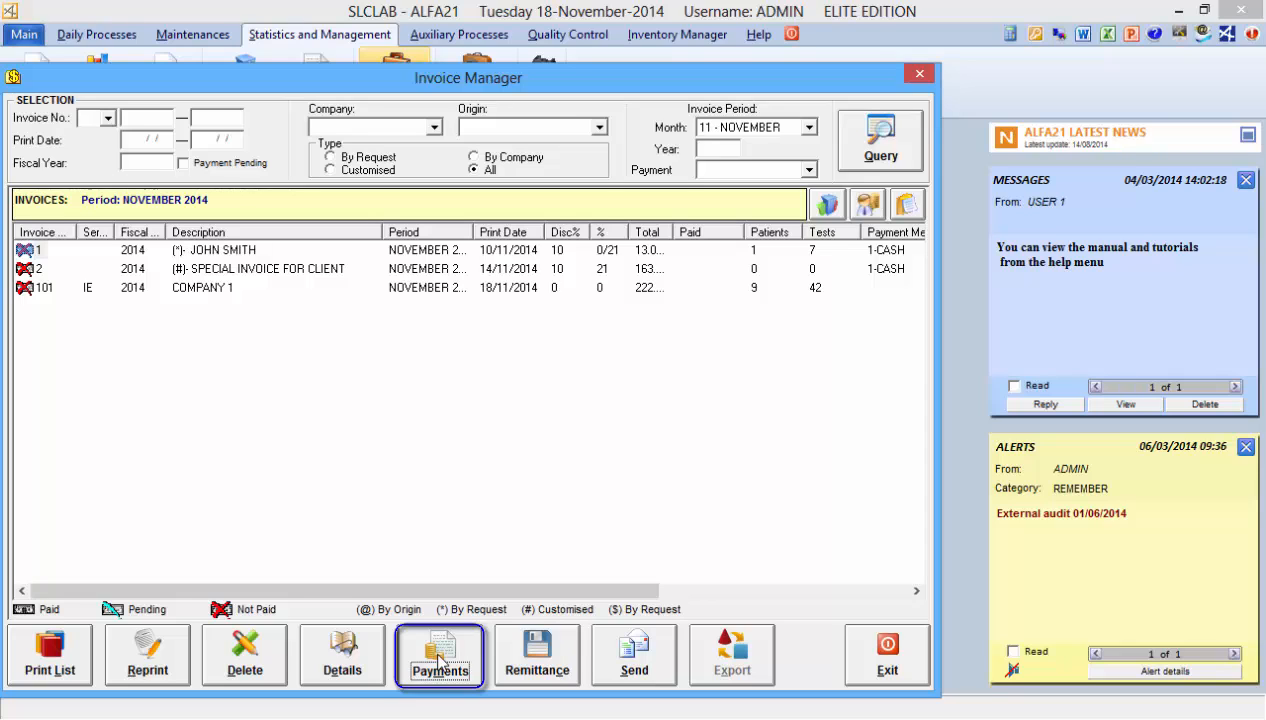
left_click(442, 656)
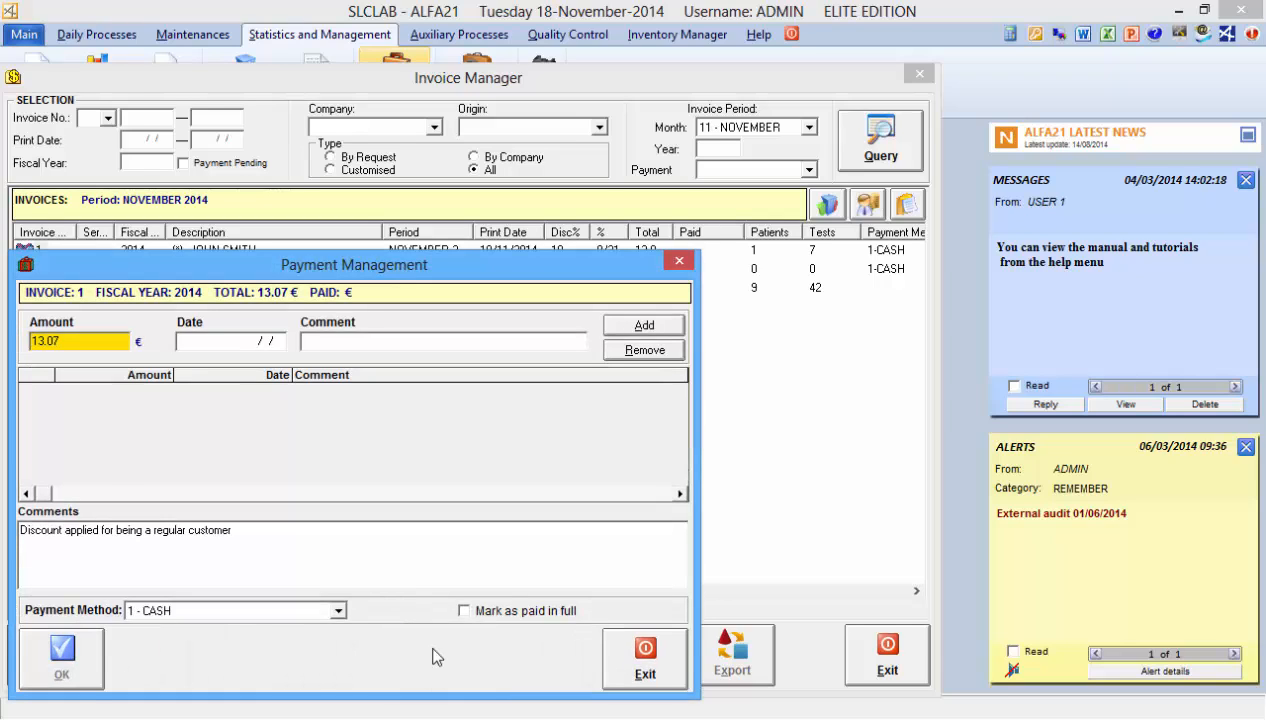
Step: Add the 13.07 € cash payment with comment PAID IN FULL and exit Payment Management
left_click(444, 340)
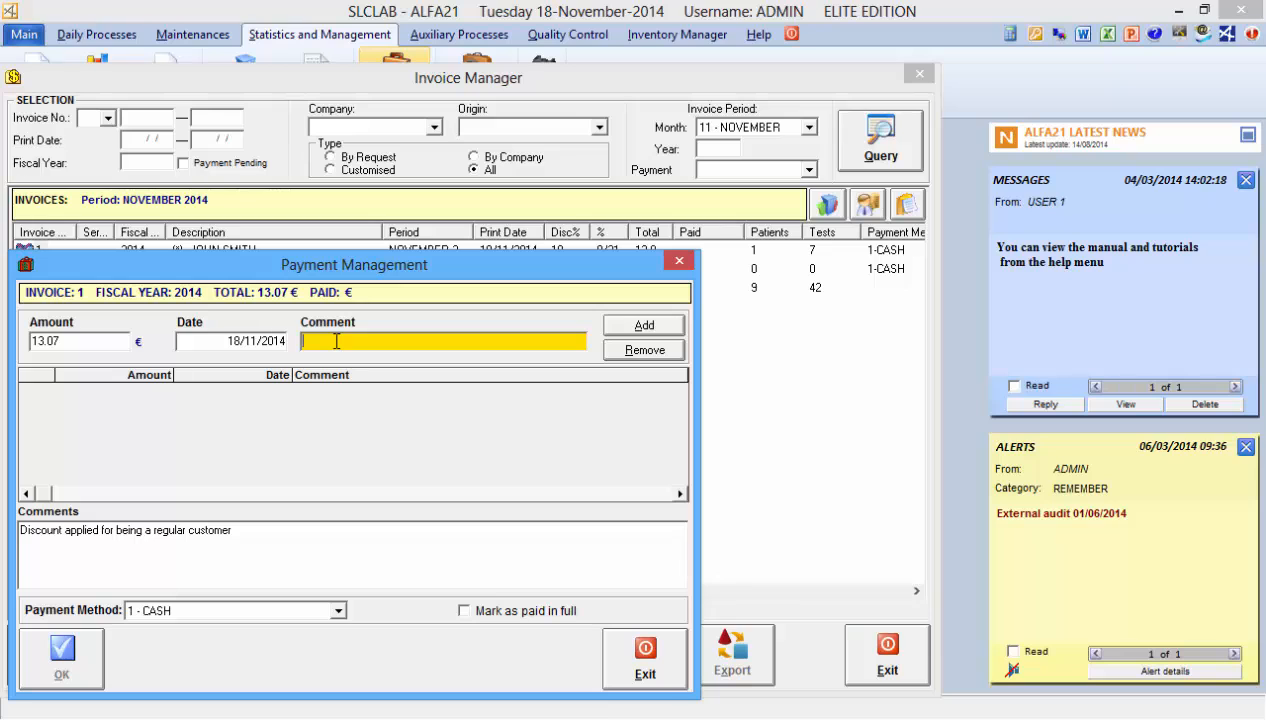
left_click(642, 324)
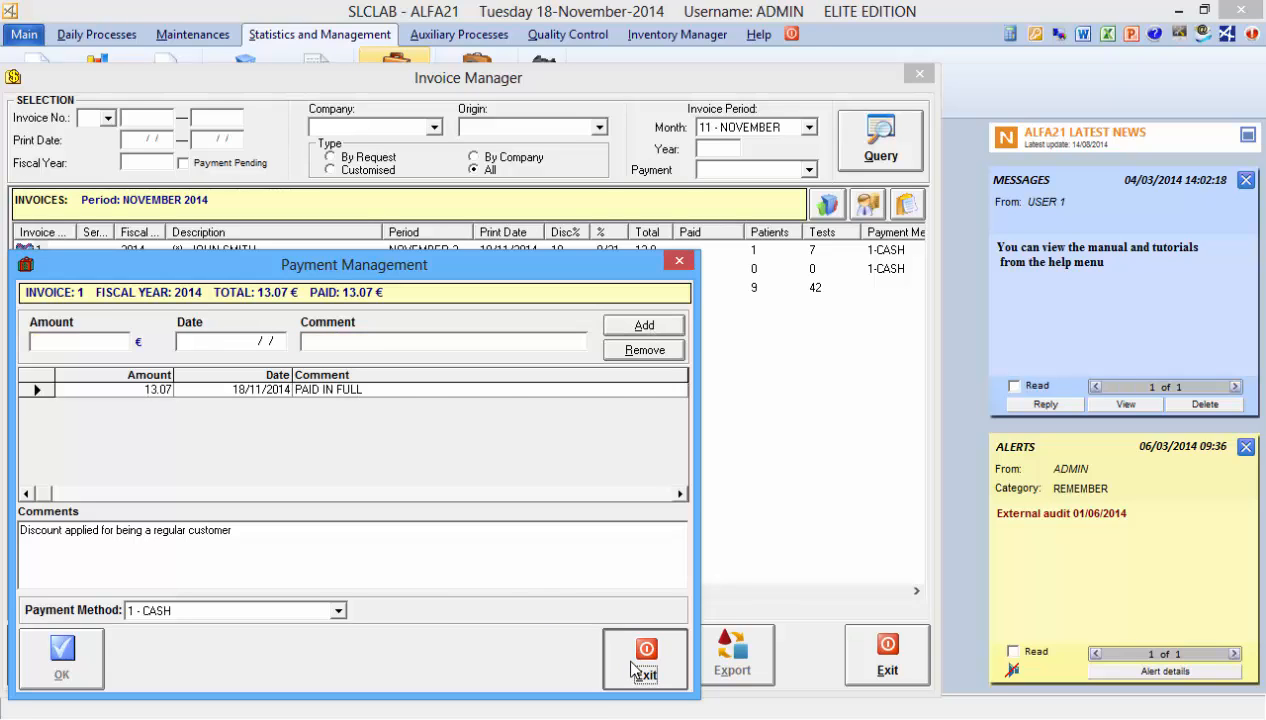
left_click(640, 660)
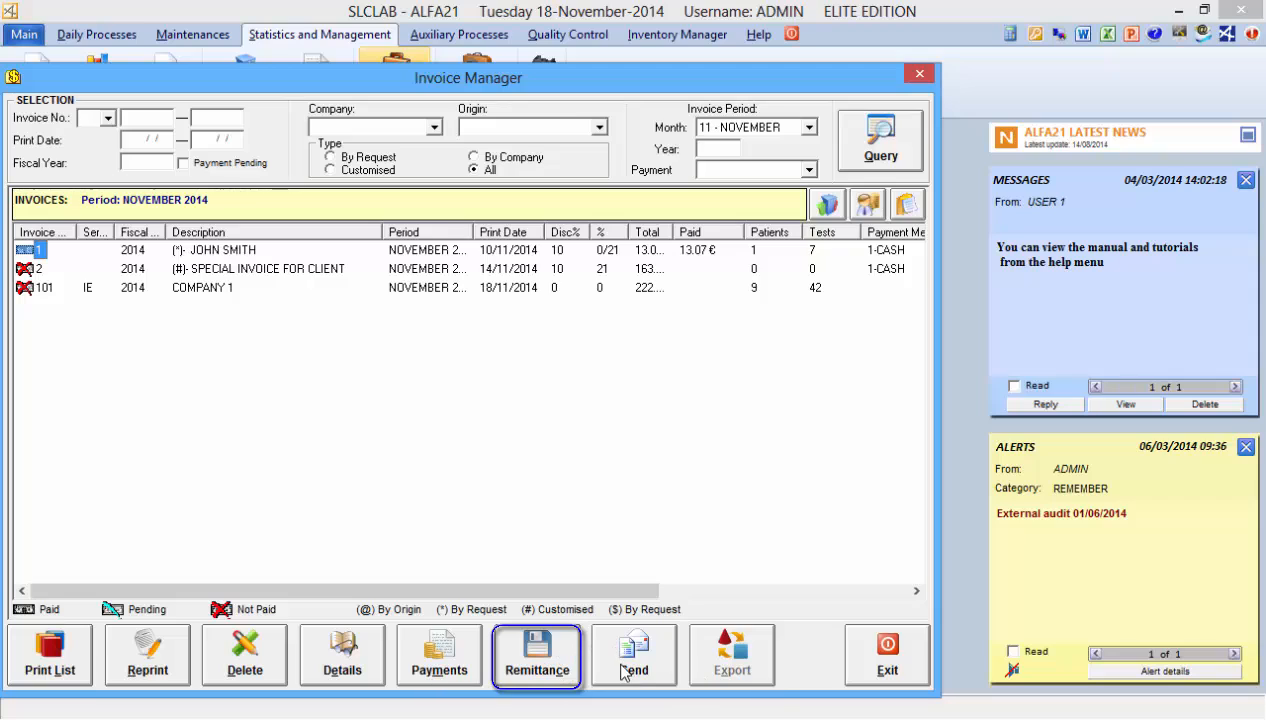
mouse_move(632, 670)
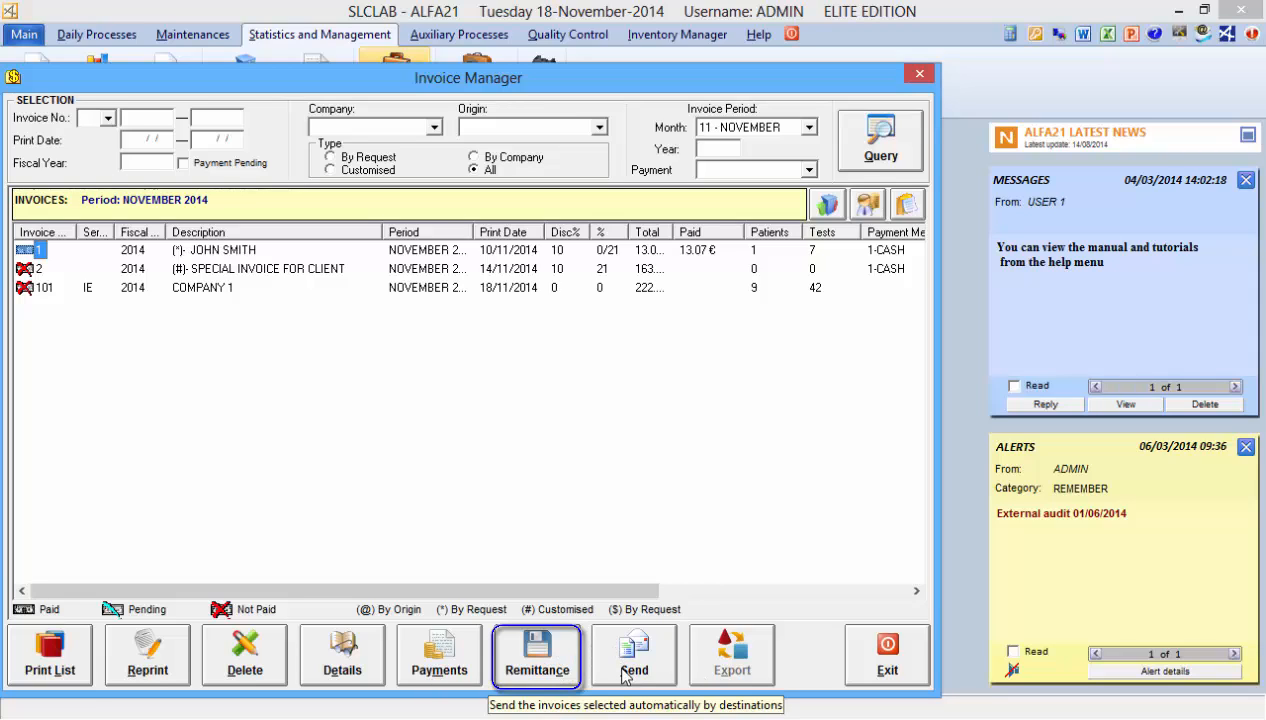